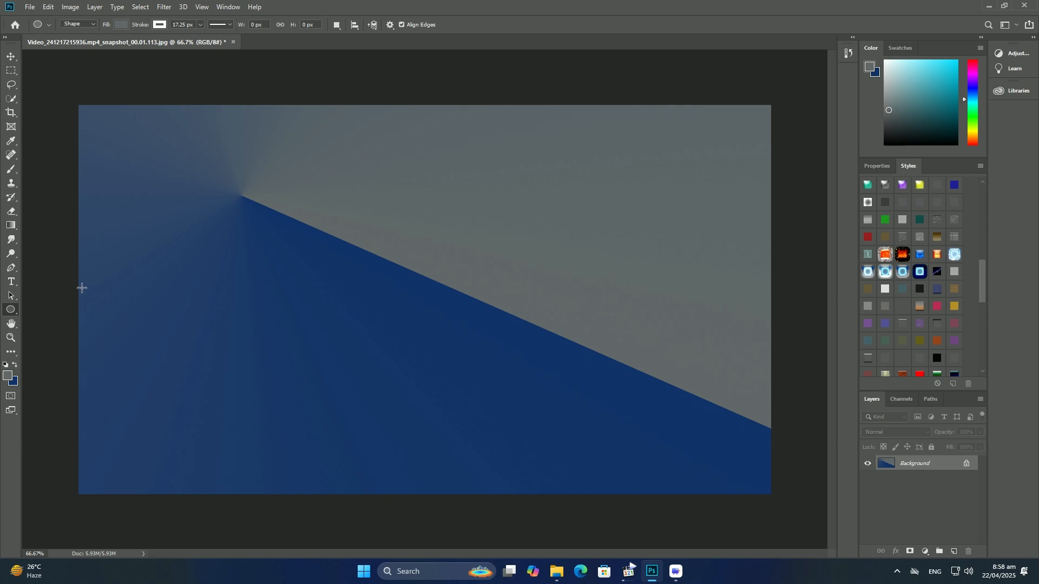
- Draw a grey circle with a thick white outline and shift it past the left edge
drag(79, 161, 298, 411)
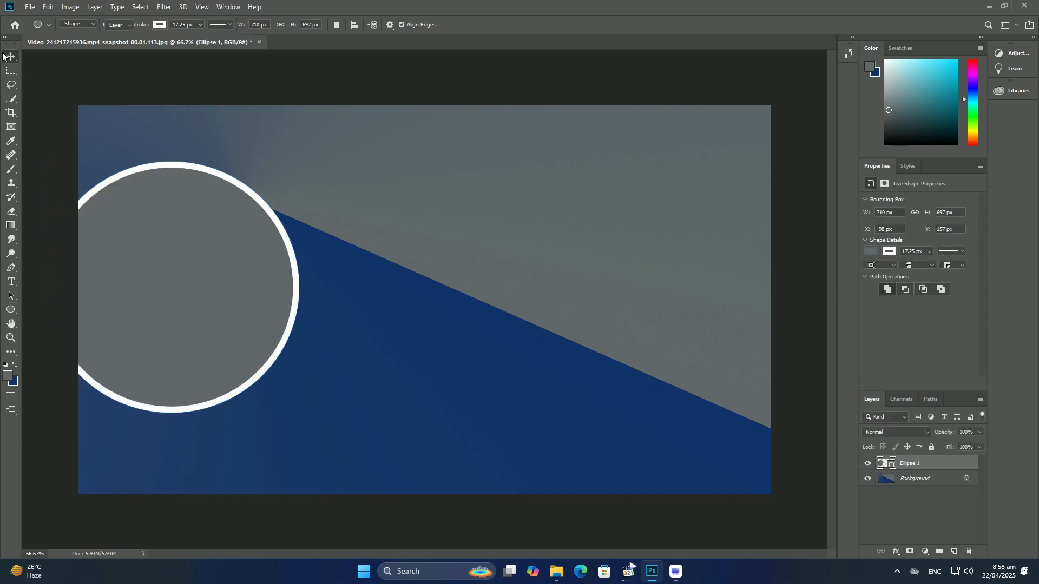
click(10, 56)
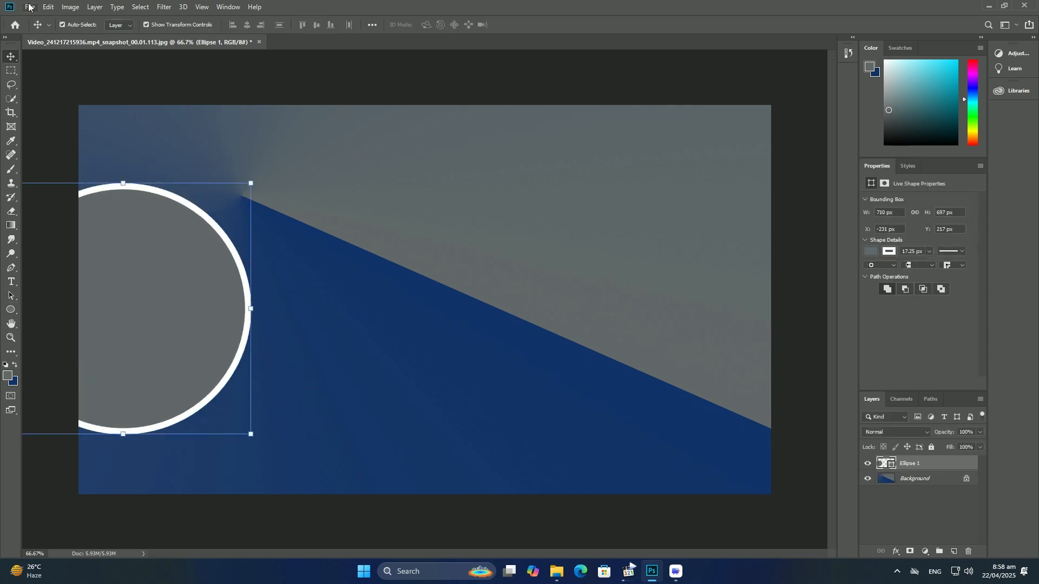
- Place the striped photo clipped into the circles, then draw a large rounded rectangle across the canvas
click(29, 6)
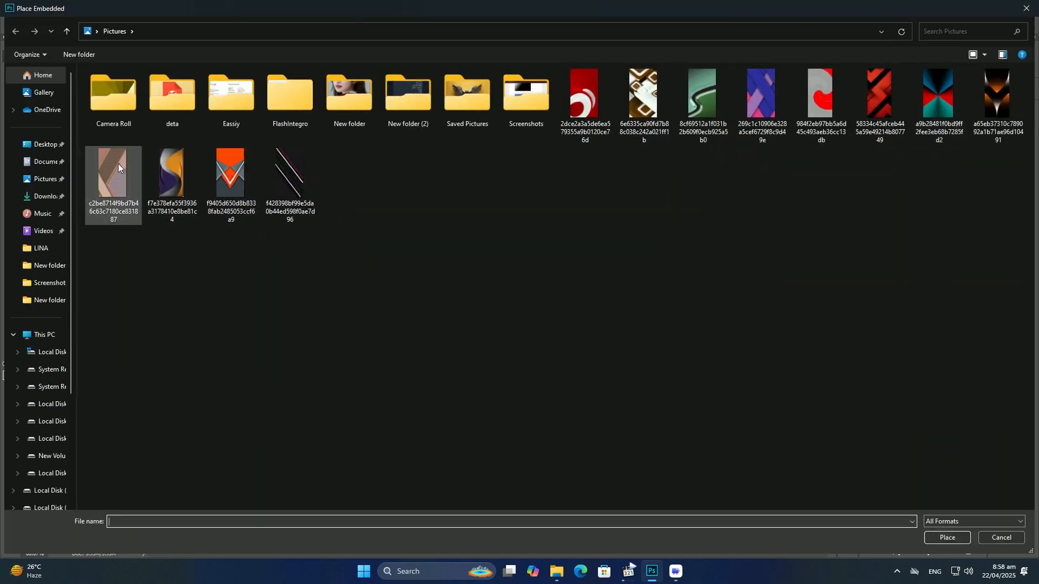
double_click(113, 172)
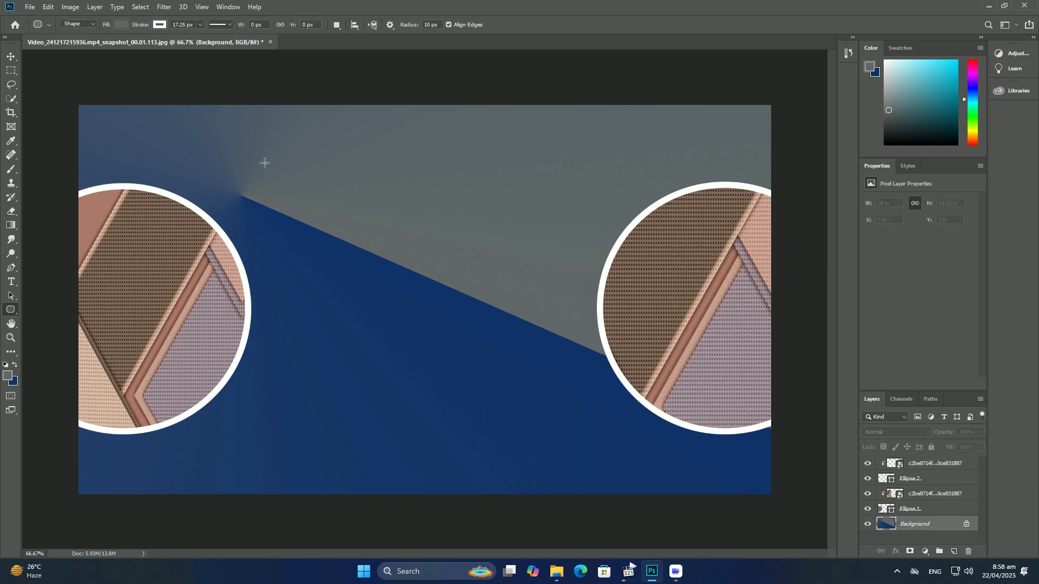
drag(152, 136, 708, 465)
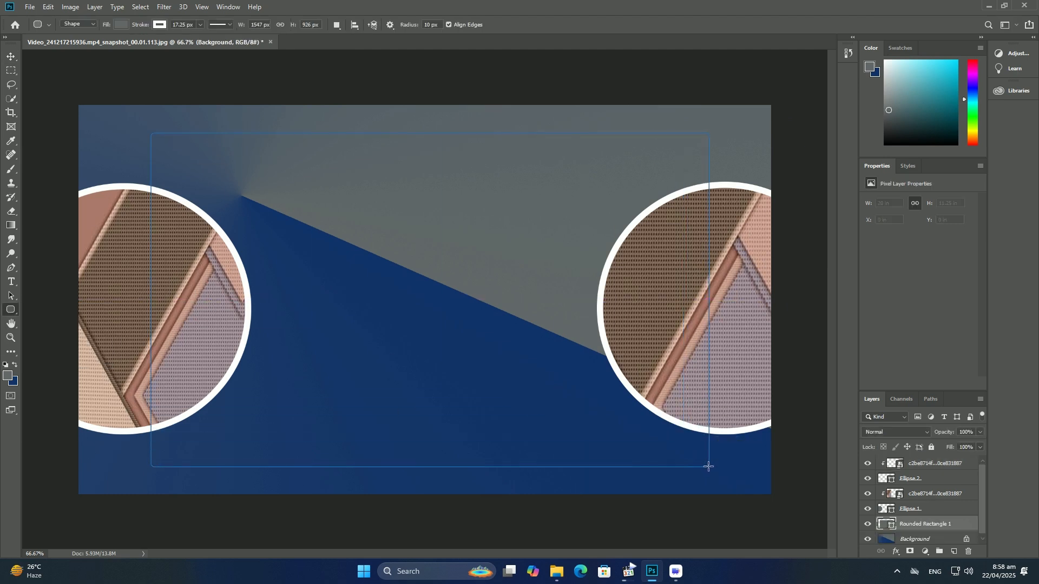